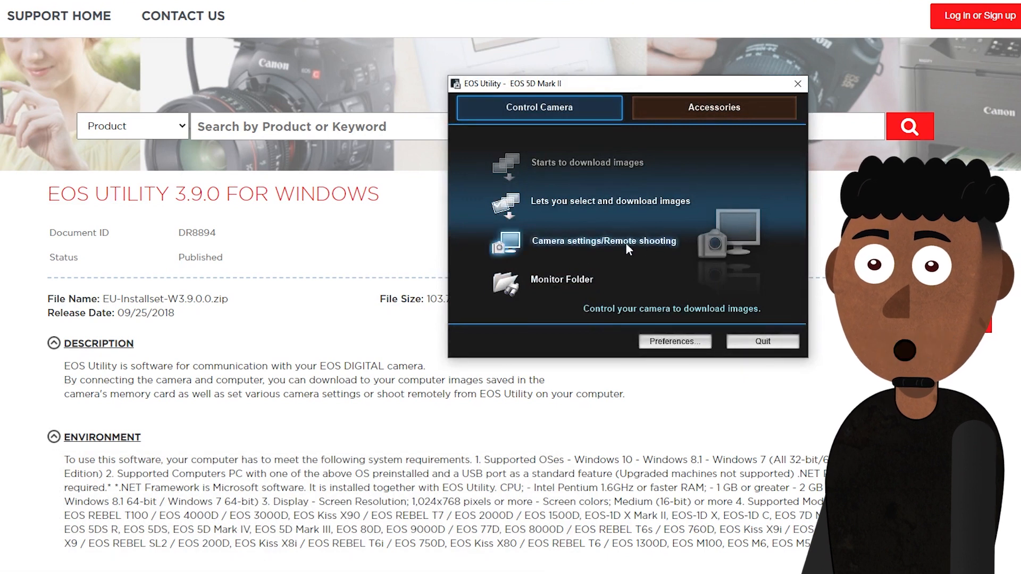
- Close EOS Utility and bring up Canon Canada's EOS Webcam Utility Beta page
{"action": "left_click", "coordinate": [603, 241]}
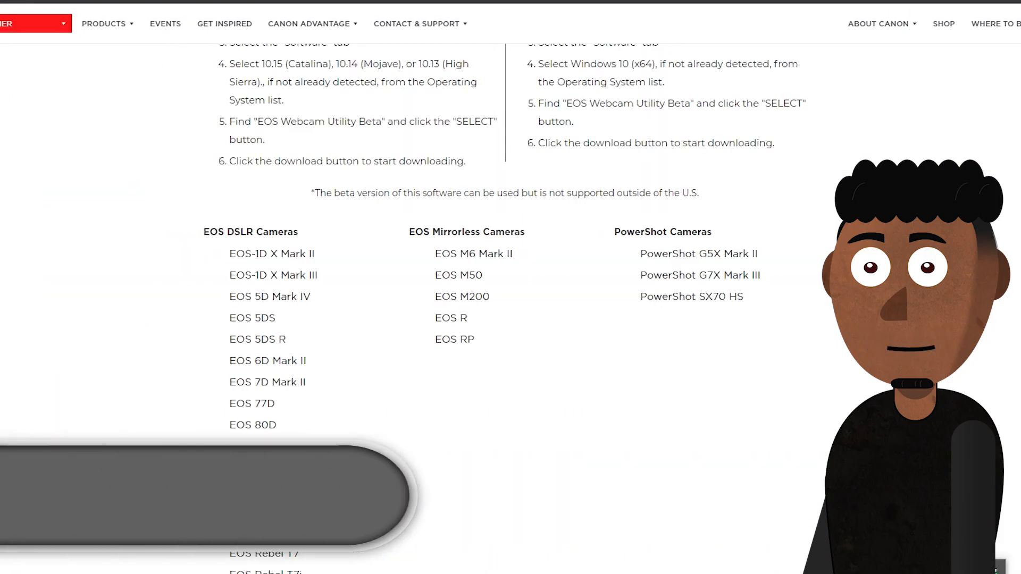
- Open the EOS 6D Mark II support page from the EOS DSLR compatible-camera list
{"action": "scroll", "scroll_direction": "up", "scroll_amount": 3}
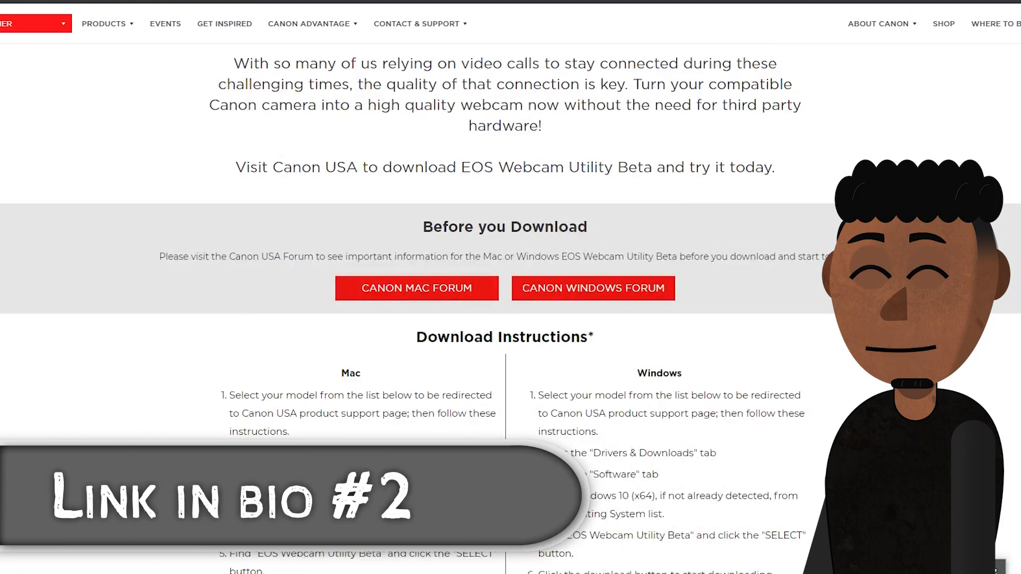
{"action": "scroll", "scroll_direction": "down", "scroll_amount": 3}
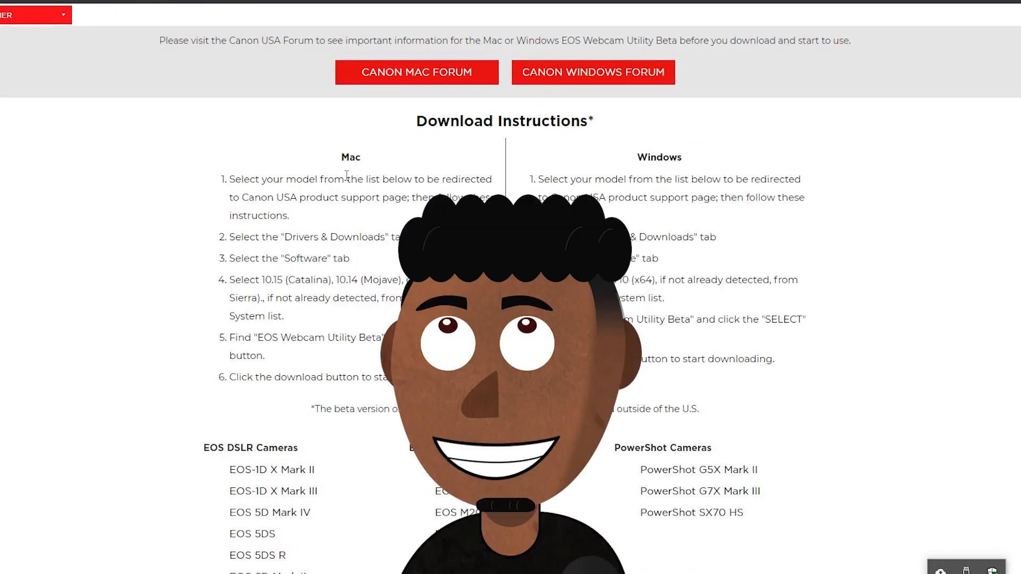
{"action": "scroll", "scroll_direction": "down", "scroll_amount": 3}
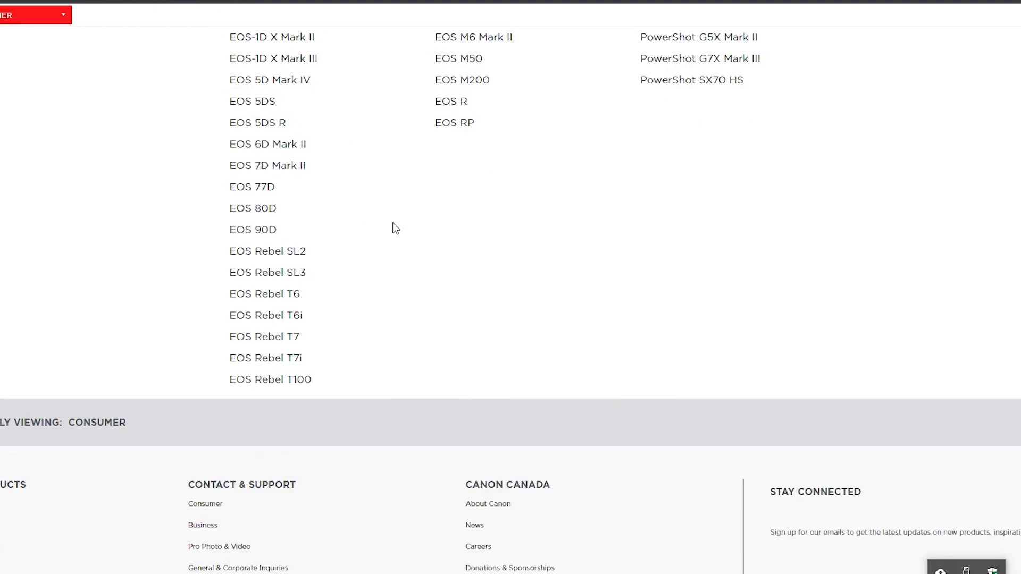
{"action": "scroll", "scroll_direction": "up", "scroll_amount": 3}
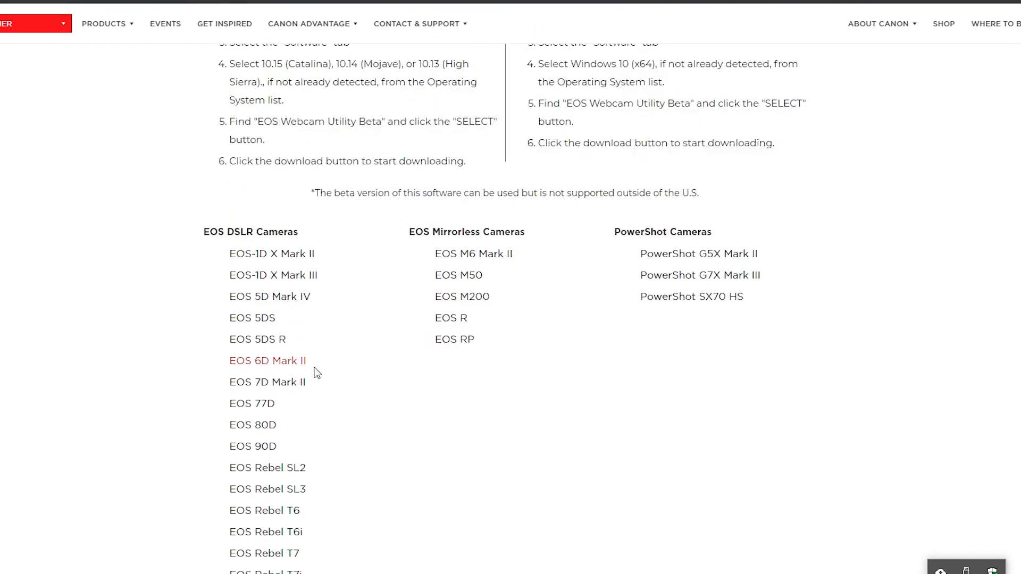
{"action": "left_click", "coordinate": [268, 360]}
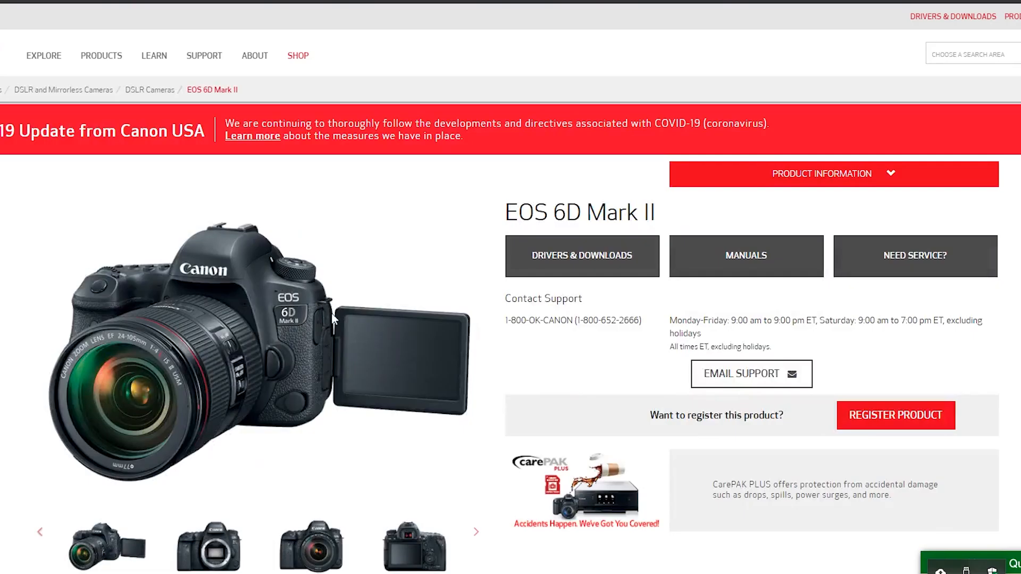
- Show the 6D Mark II drivers and downloads and select EOS Webcam Utility Beta 0.9.0 for Windows
{"action": "left_click", "coordinate": [581, 255]}
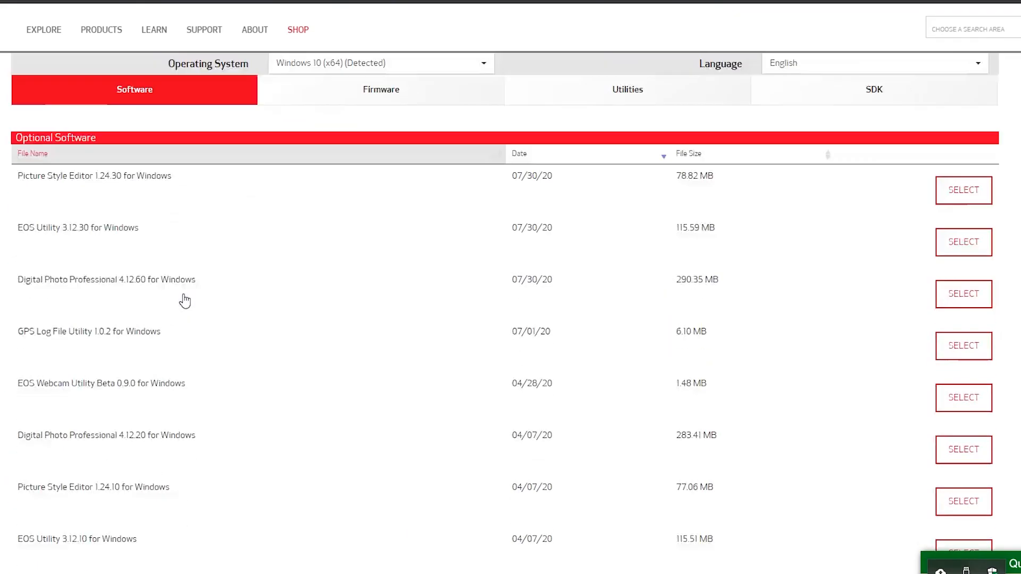
{"action": "scroll", "scroll_direction": "up", "scroll_amount": 3}
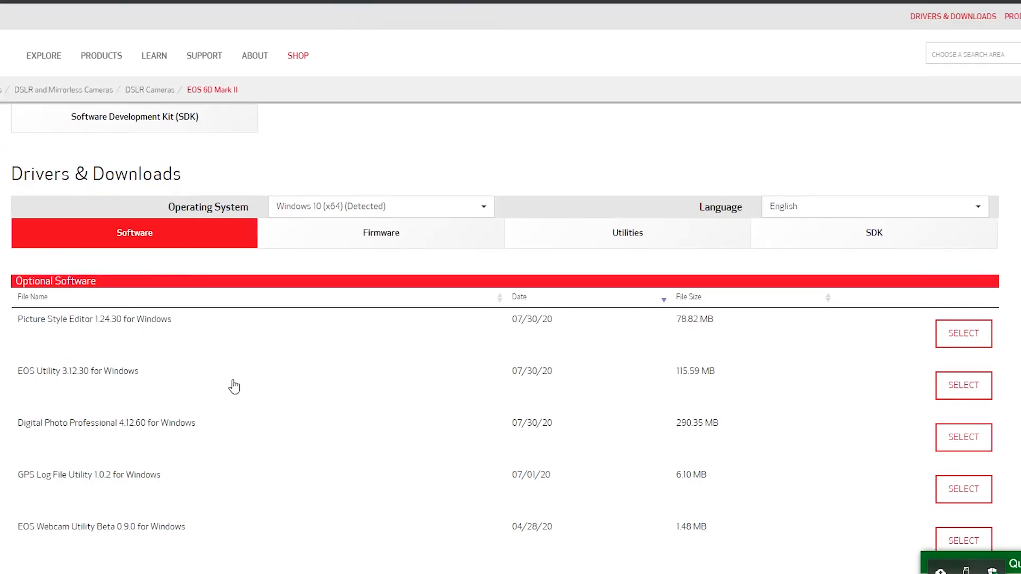
{"action": "scroll", "scroll_direction": "down", "scroll_amount": 3}
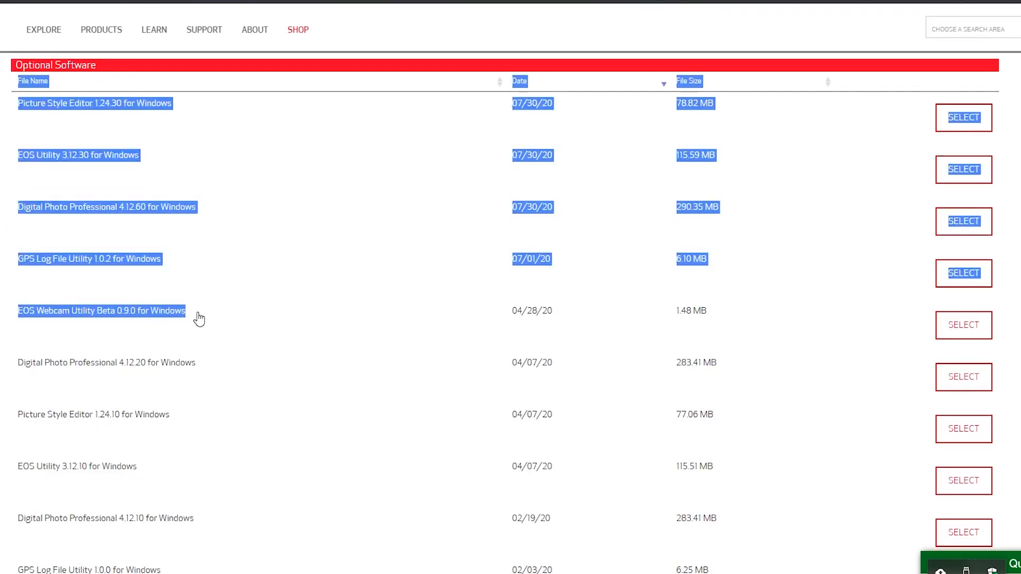
{"action": "left_click", "coordinate": [963, 325]}
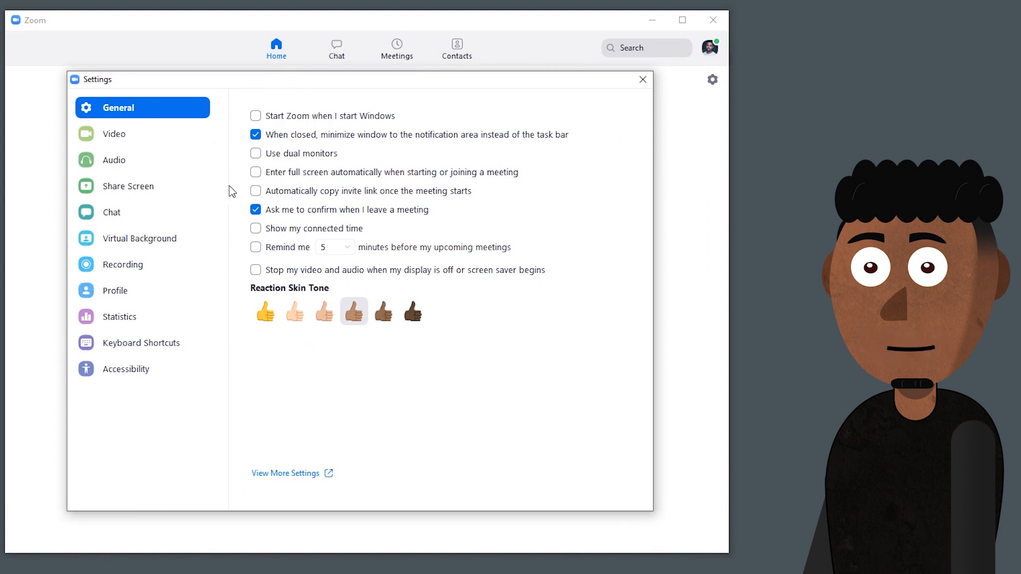
{"action": "mouse_move", "coordinate": [162, 137]}
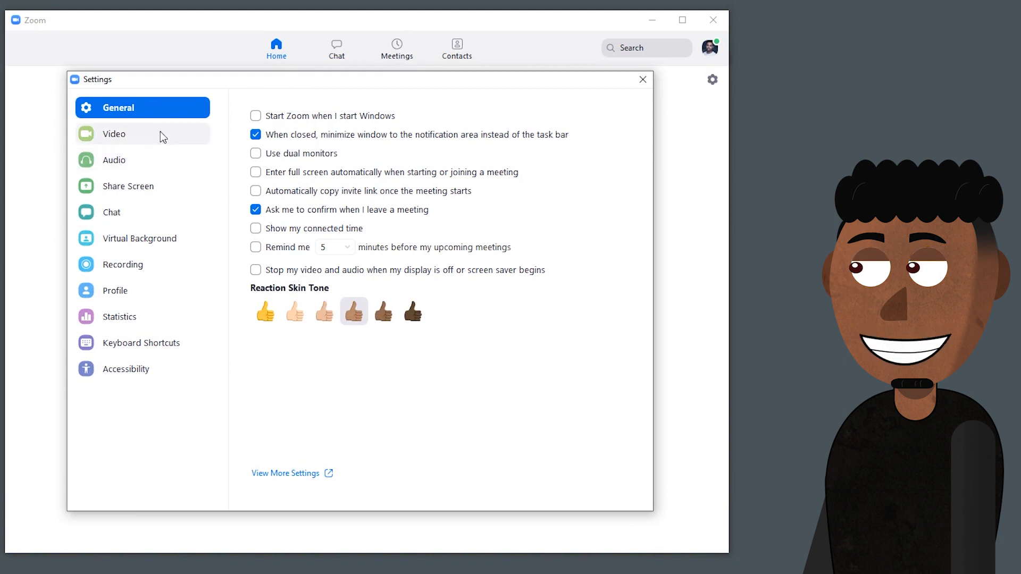
- Choose EOS Webcam Utility Beta as the camera in Zoom's Video settings
{"action": "left_click", "coordinate": [115, 133]}
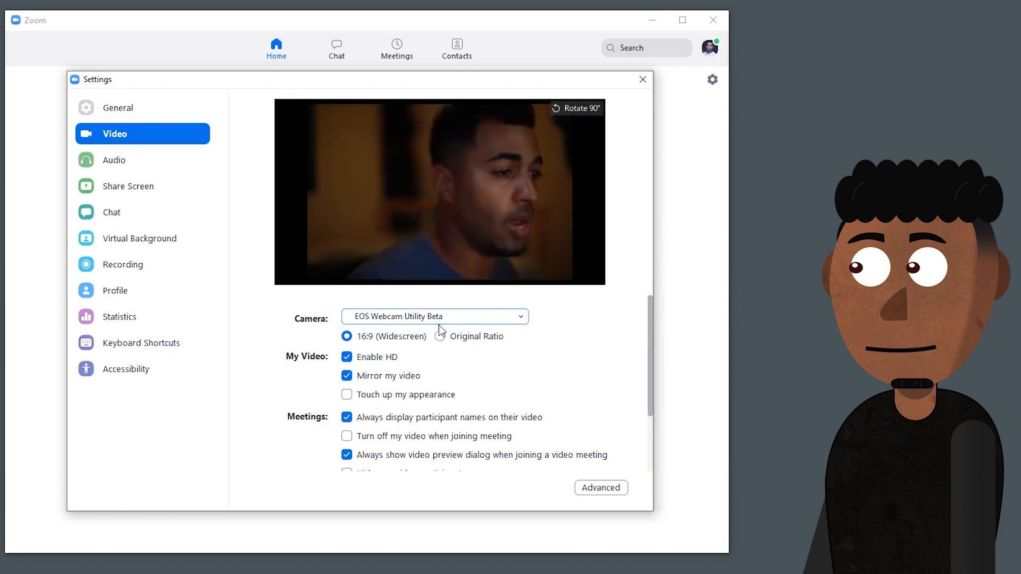
{"action": "mouse_move", "coordinate": [302, 322]}
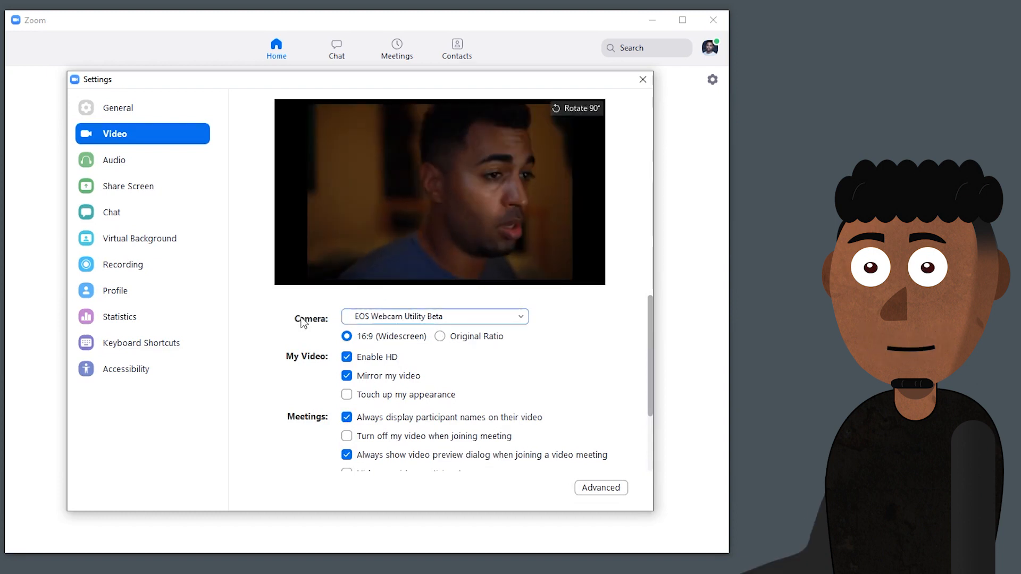
{"action": "left_click", "coordinate": [434, 316]}
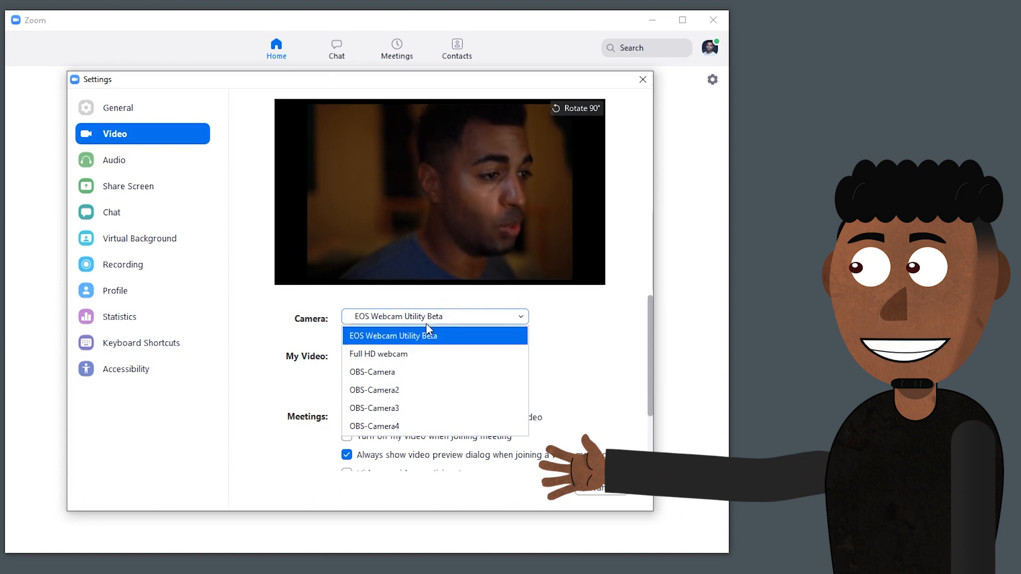
{"action": "left_click", "coordinate": [392, 336]}
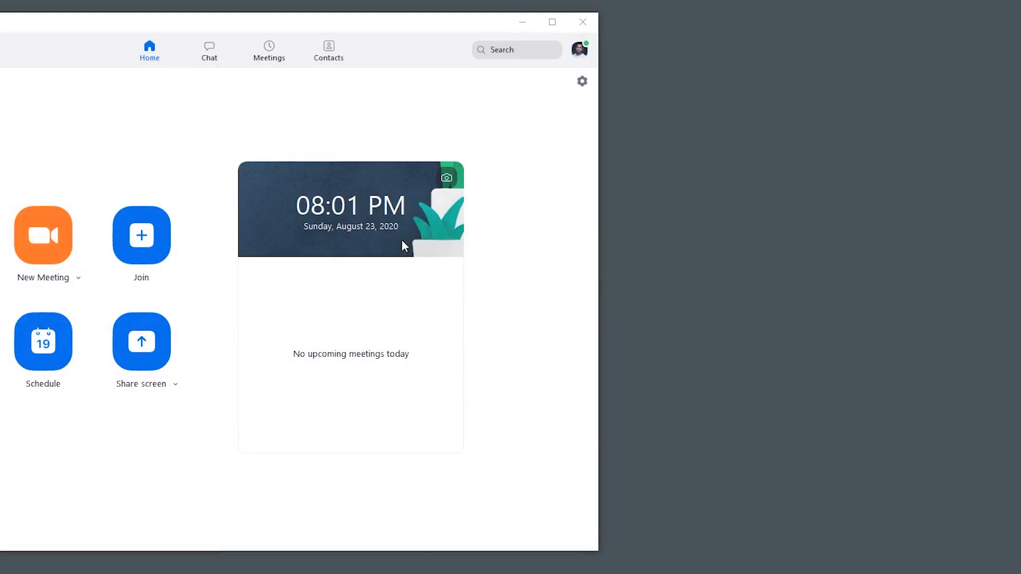
{"action": "mouse_move", "coordinate": [431, 224]}
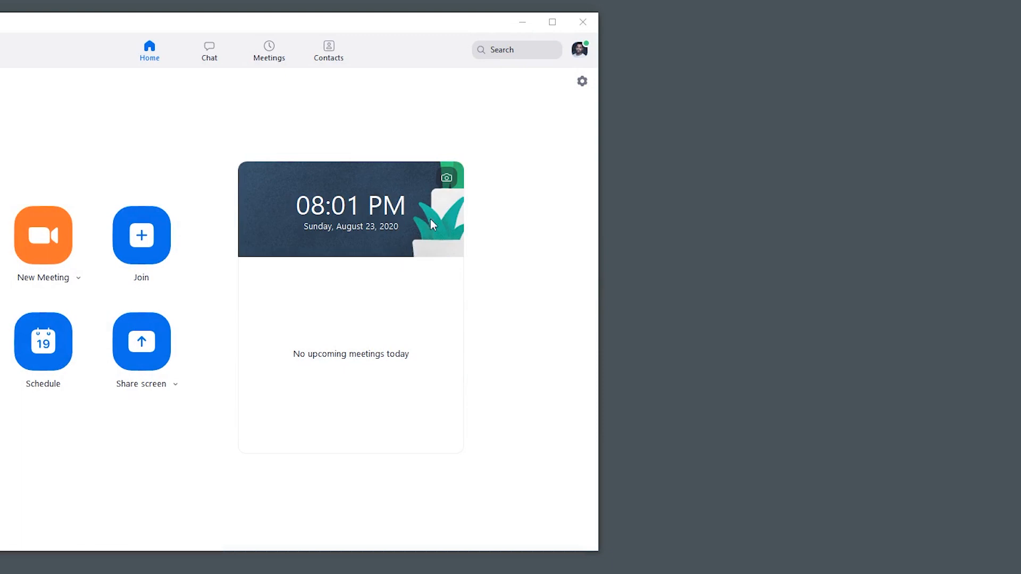